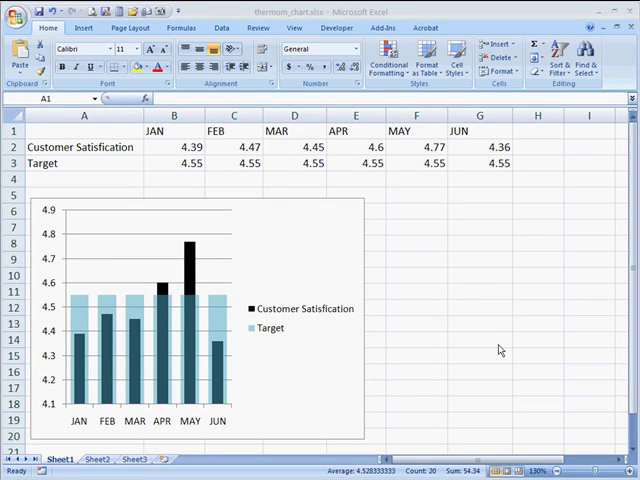
mouse_move(396, 296)
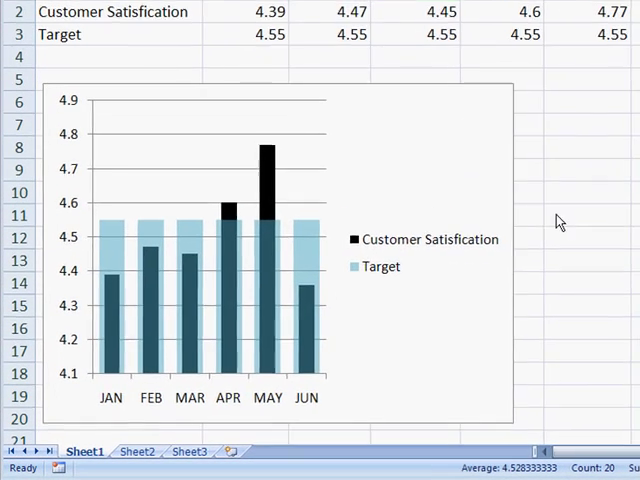
mouse_move(170, 244)
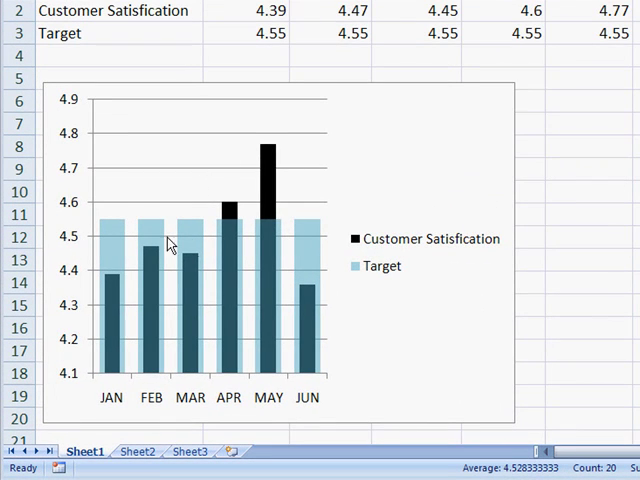
mouse_move(112, 232)
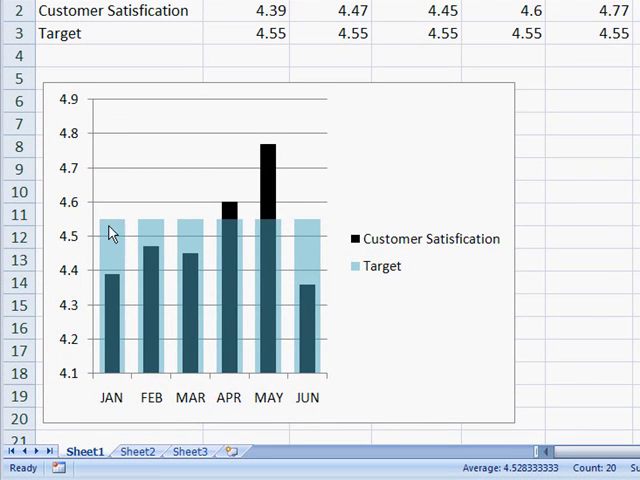
mouse_move(112, 280)
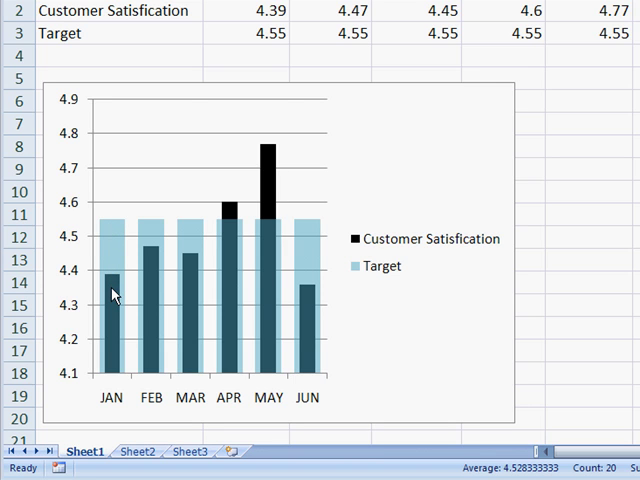
mouse_move(112, 236)
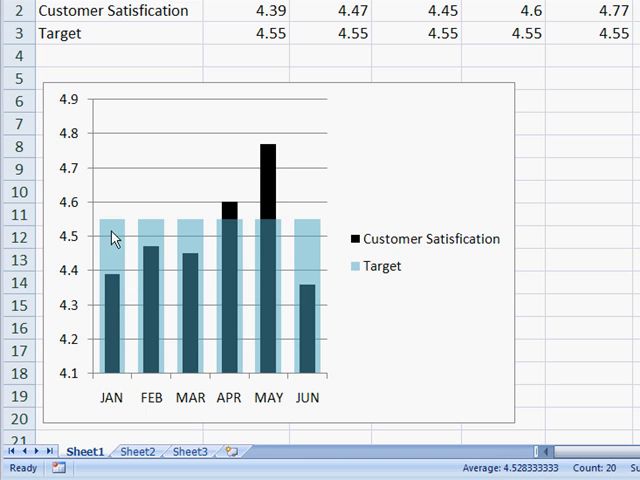
mouse_move(156, 244)
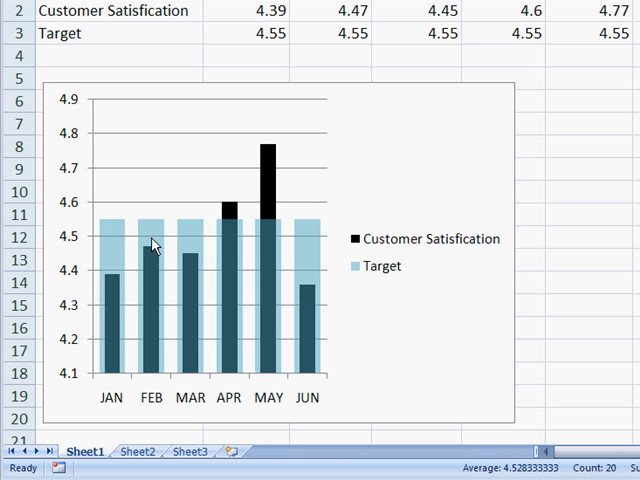
mouse_move(108, 228)
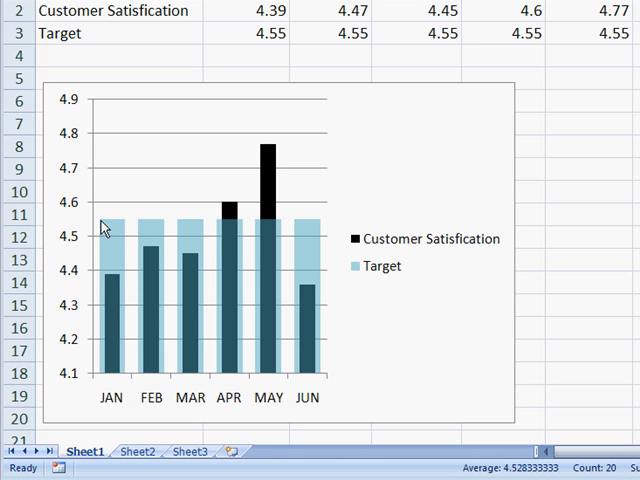
mouse_move(128, 228)
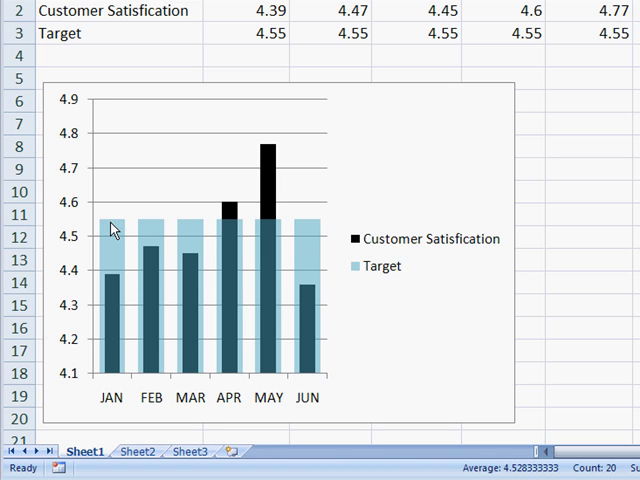
mouse_move(108, 228)
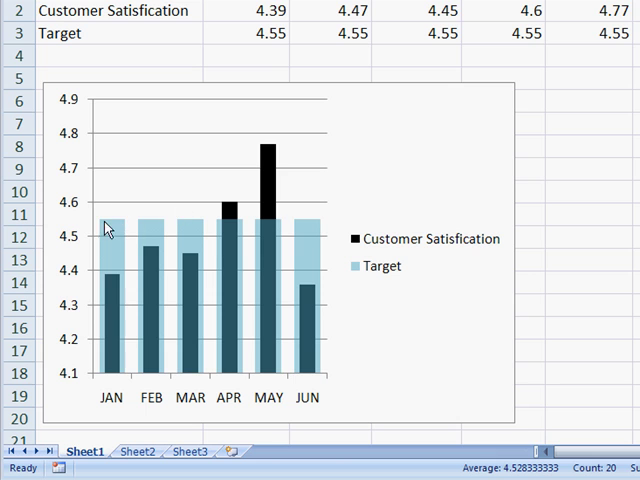
mouse_move(112, 196)
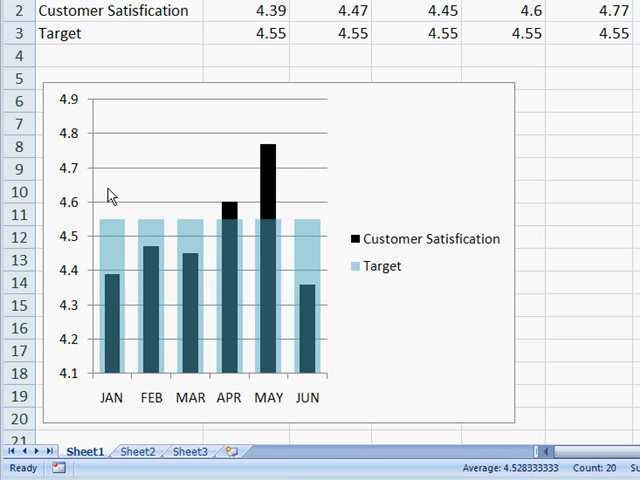
mouse_move(296, 208)
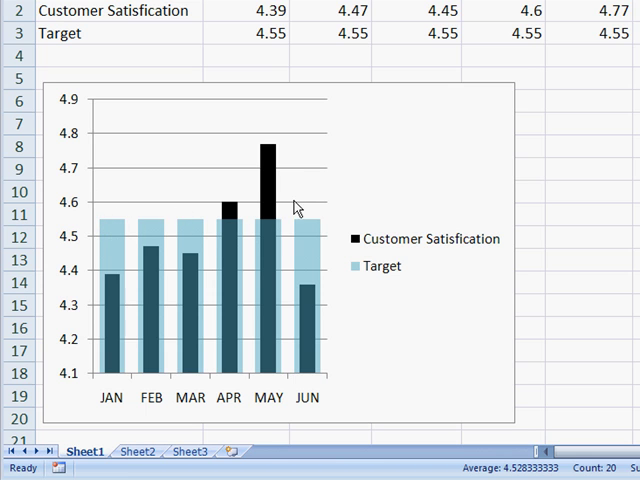
mouse_move(154, 340)
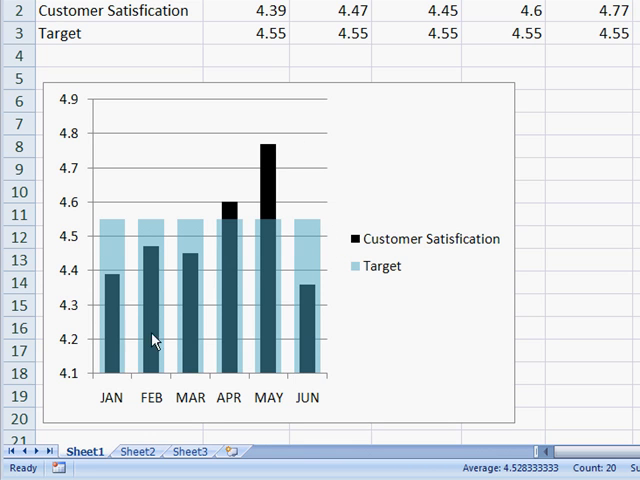
mouse_move(168, 276)
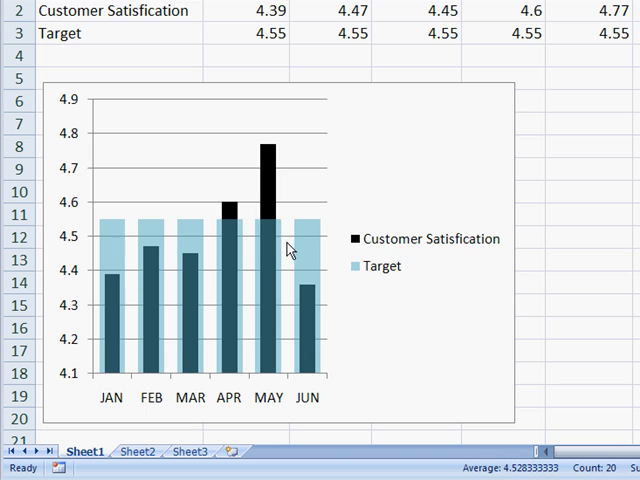
mouse_move(270, 236)
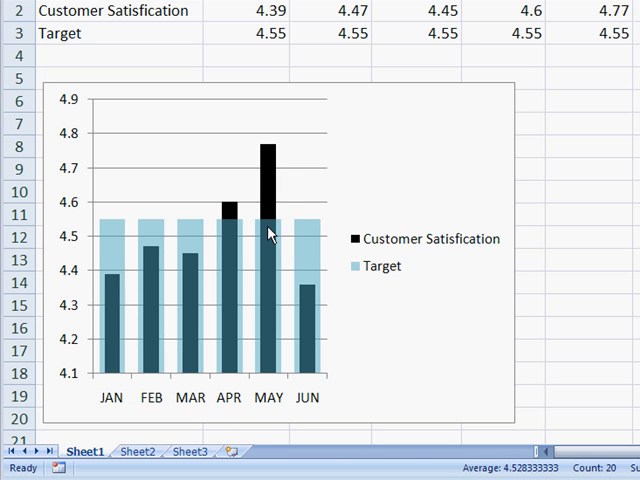
mouse_move(268, 312)
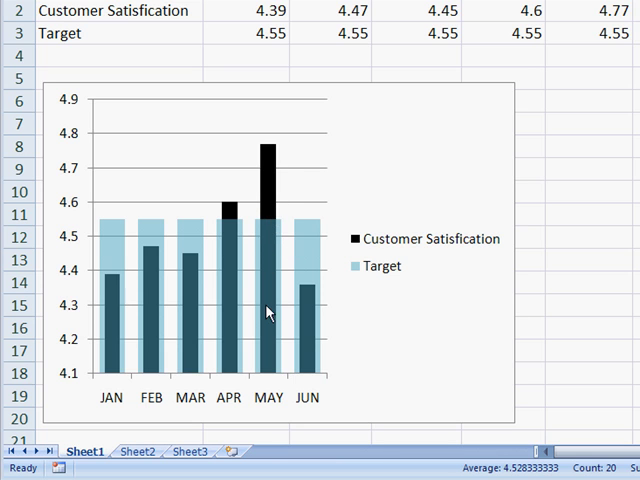
mouse_move(268, 190)
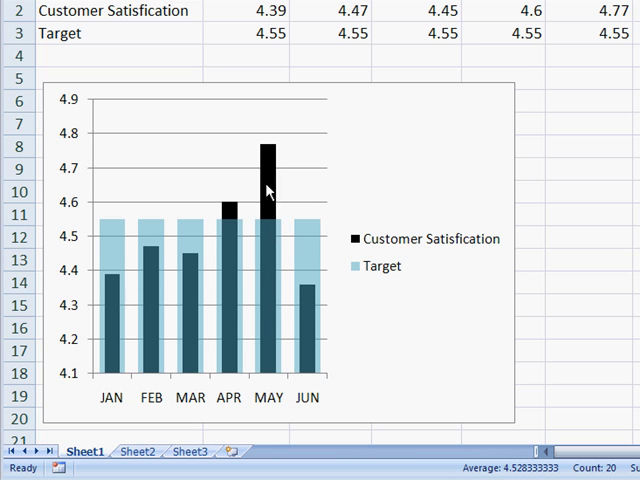
mouse_move(310, 244)
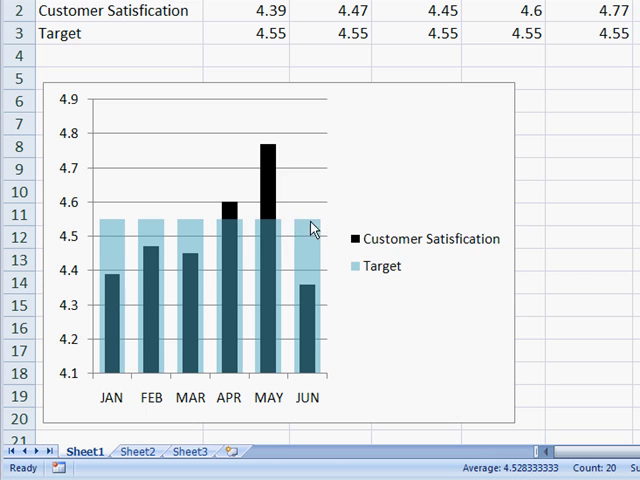
mouse_move(304, 302)
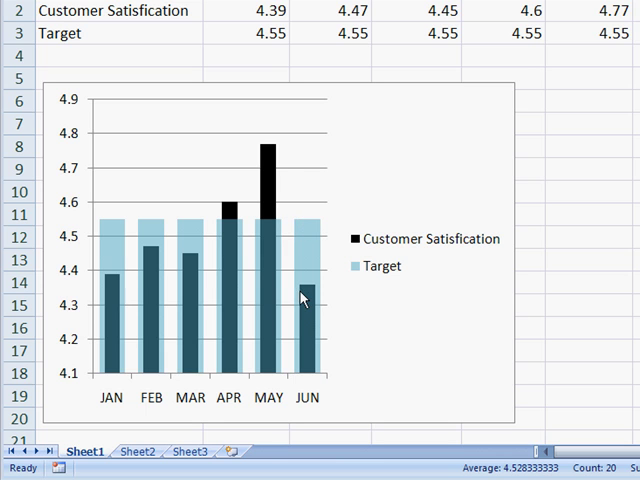
mouse_move(310, 296)
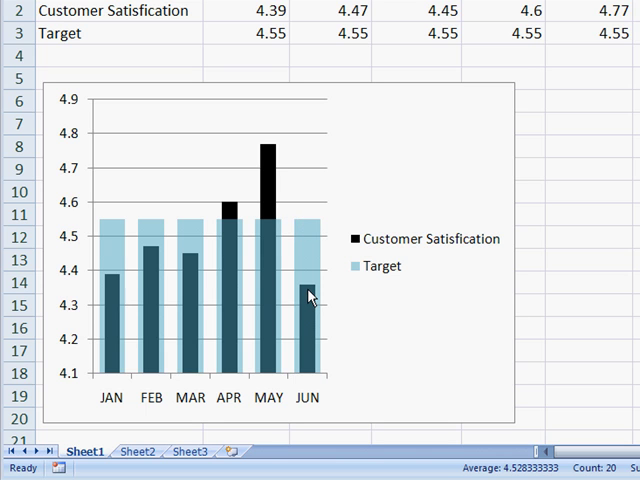
mouse_move(374, 90)
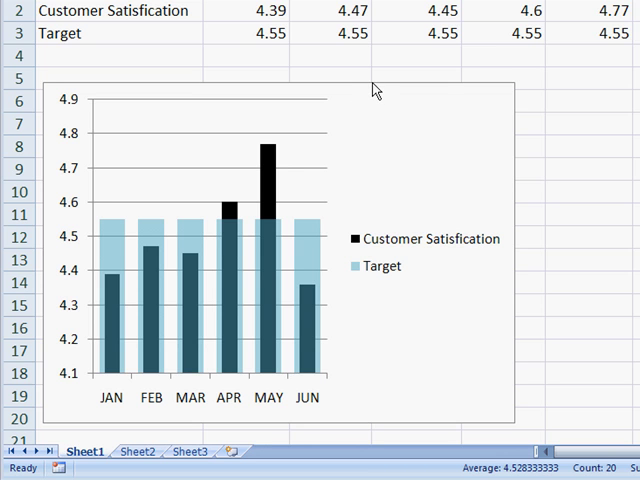
- Delete the existing thermometer chart, leaving only the January–June satisfaction and target data
click(372, 84)
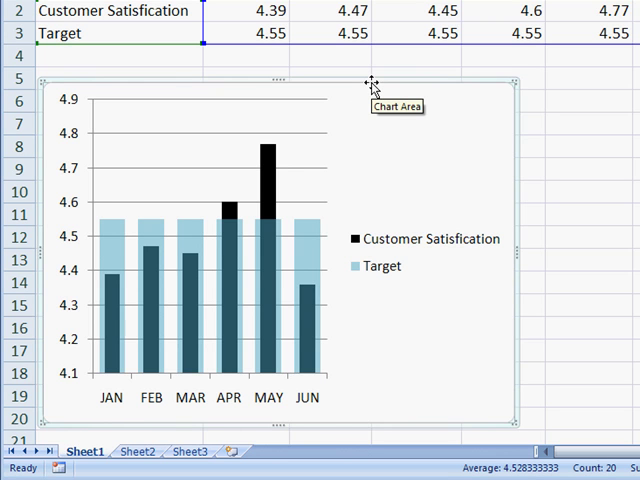
key(Delete)
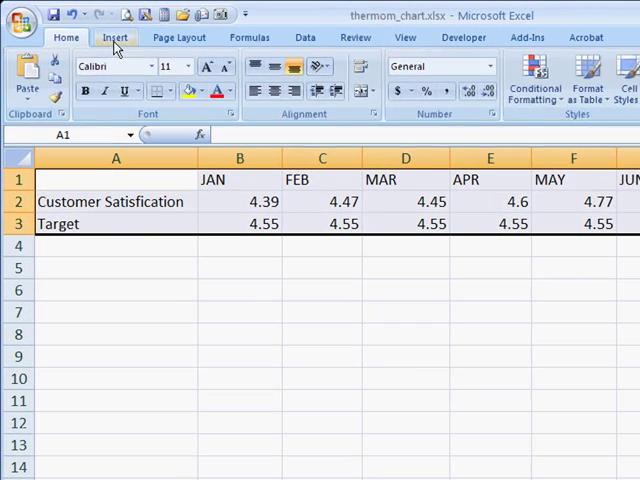
- Insert a 2-D clustered column chart of Customer Satisfaction and Target for January–June
click(114, 36)
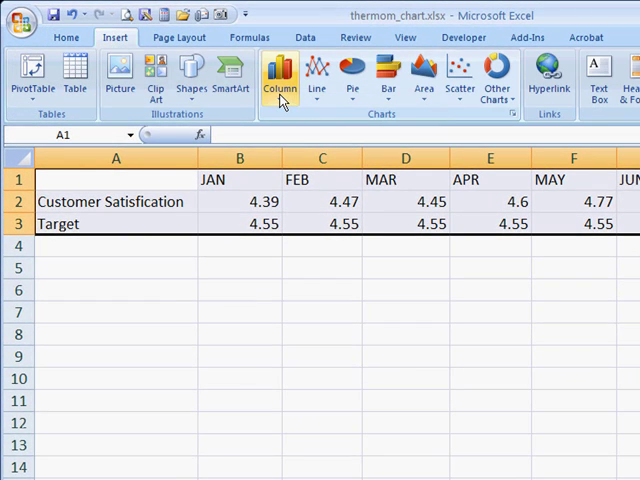
click(280, 76)
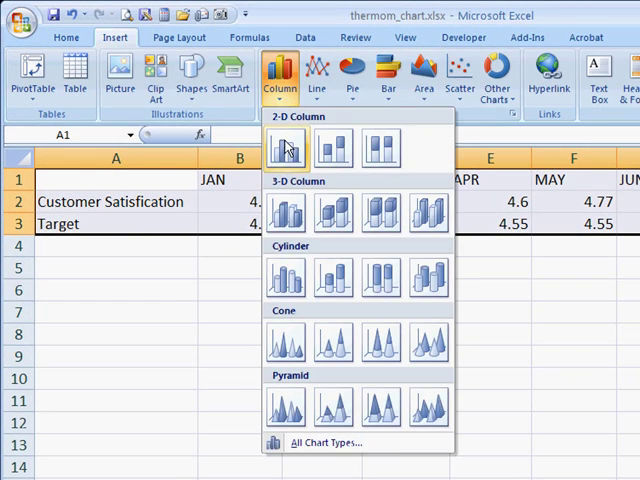
click(284, 148)
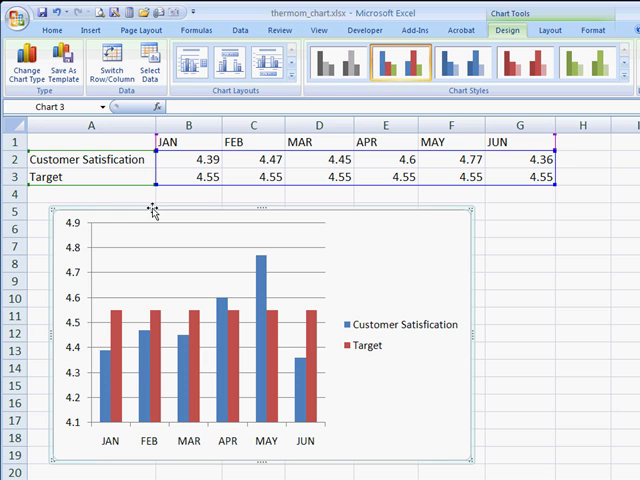
mouse_move(108, 356)
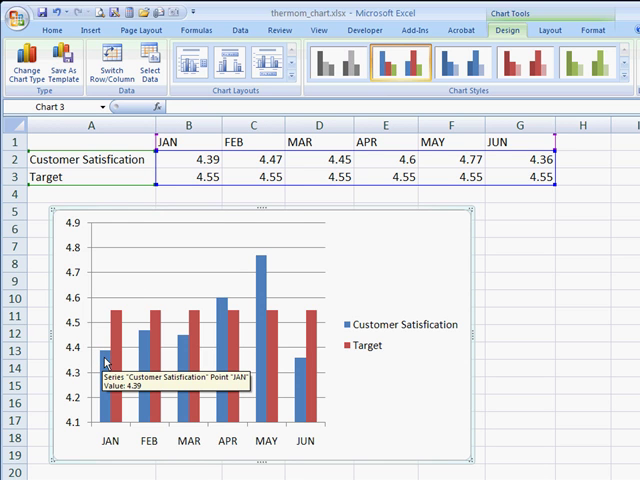
- Select the blue Customer Satisfaction columns in the new chart
click(104, 364)
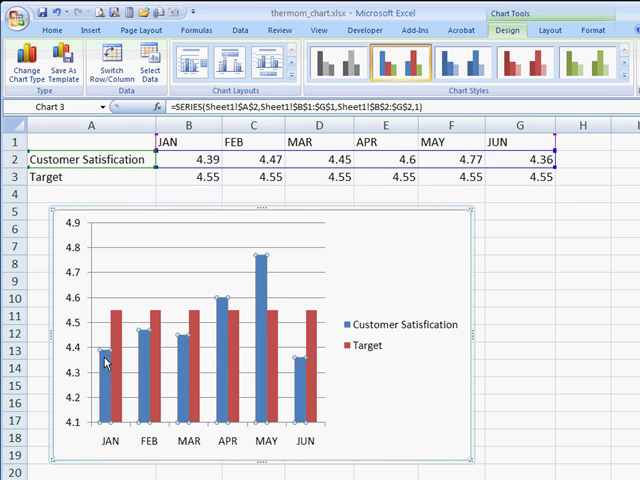
mouse_move(258, 280)
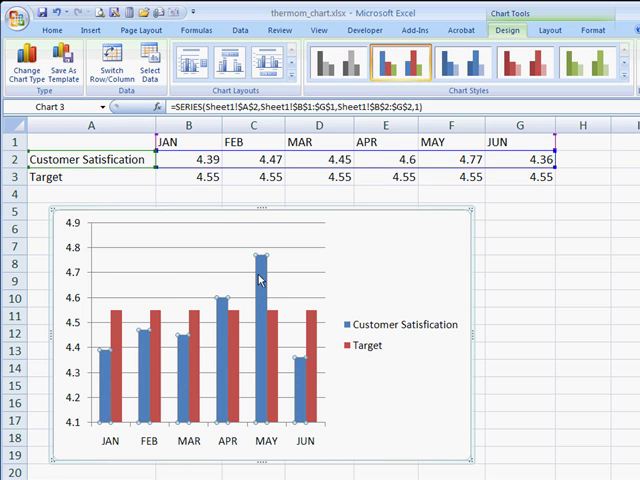
mouse_move(124, 244)
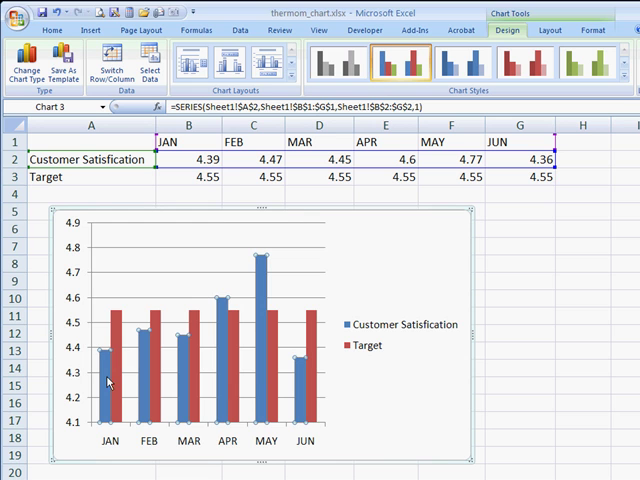
mouse_move(106, 380)
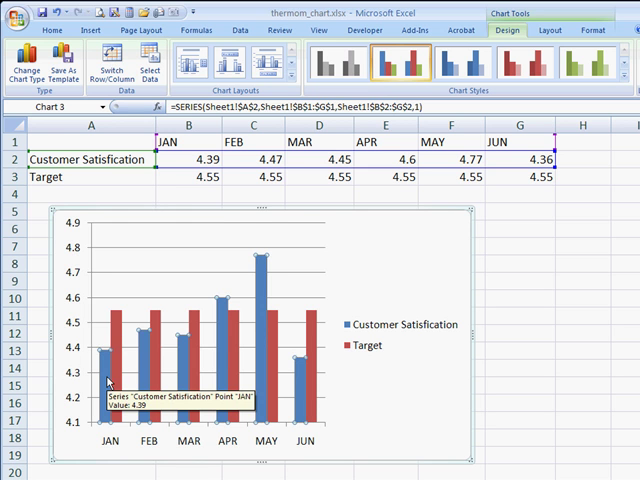
- Give the Customer Satisfaction bars a solid black fill via Format Data Series
double_click(108, 350)
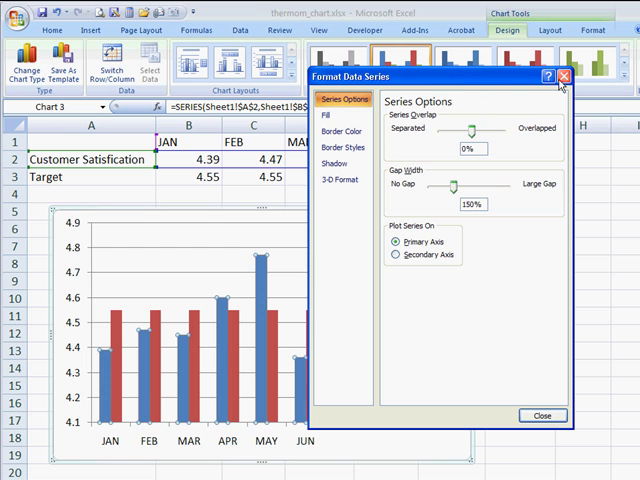
mouse_move(464, 168)
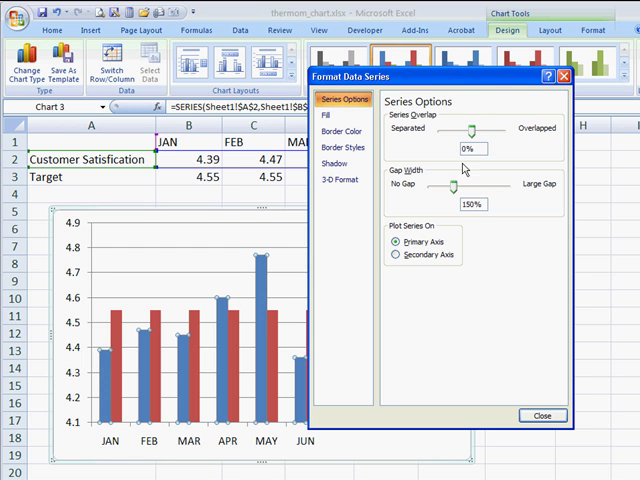
click(332, 116)
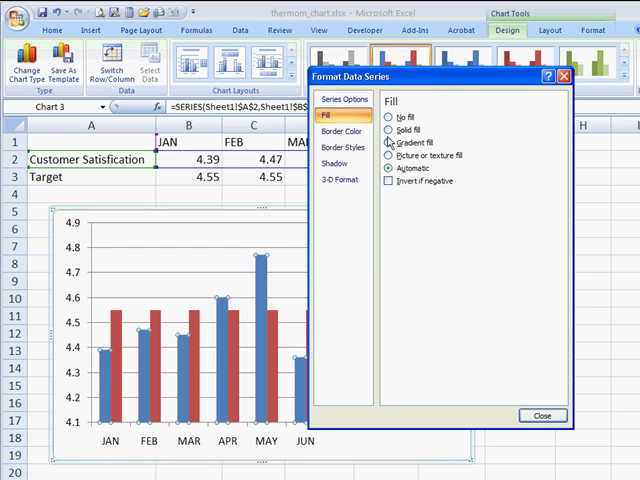
click(384, 140)
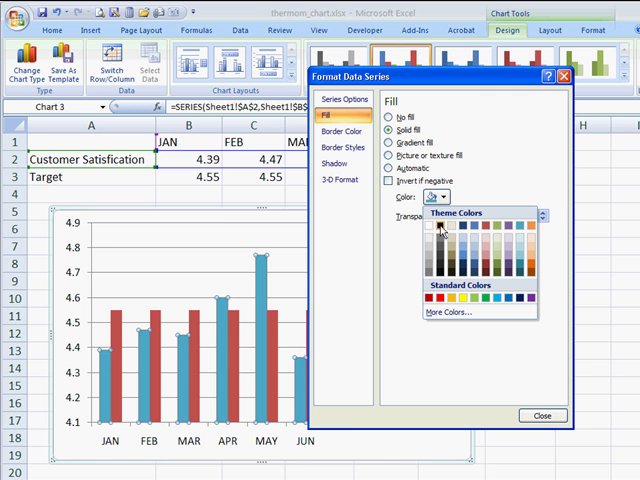
click(438, 226)
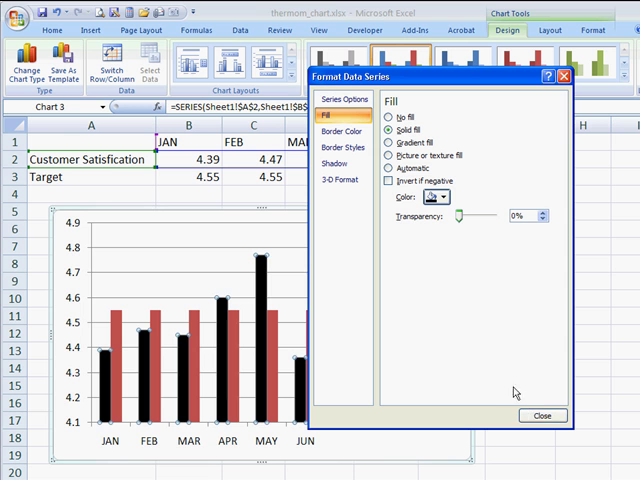
mouse_move(420, 92)
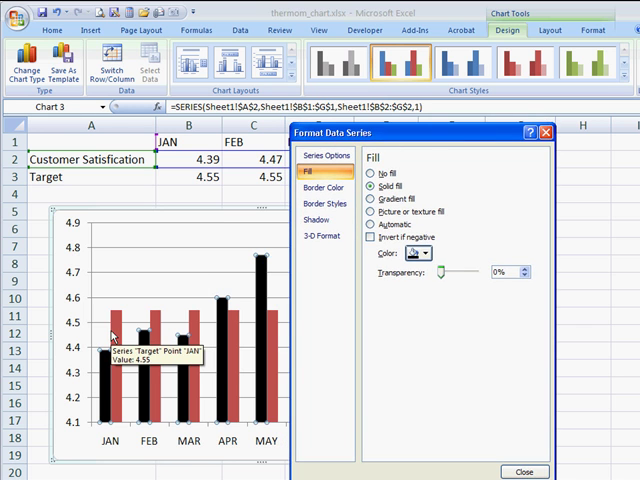
- Put the Target bars on the secondary axis with gap width lowered to about 50%
click(336, 156)
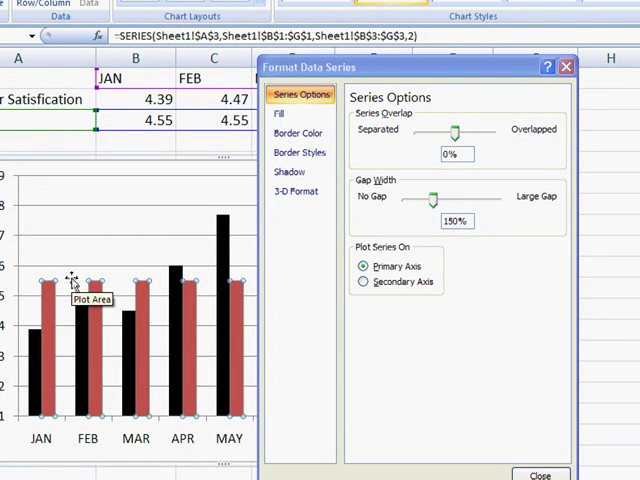
mouse_move(310, 296)
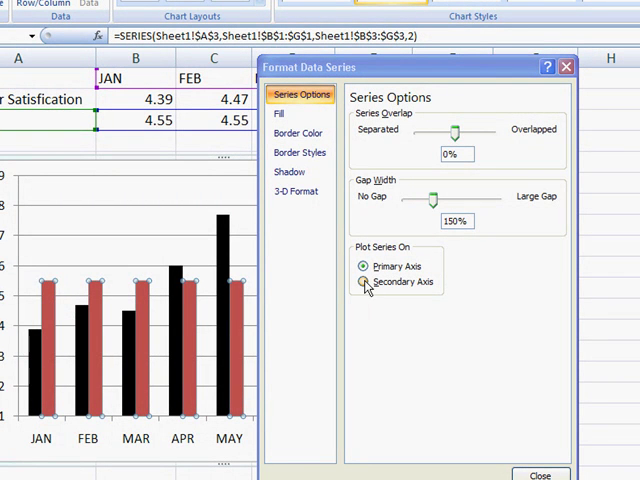
click(364, 284)
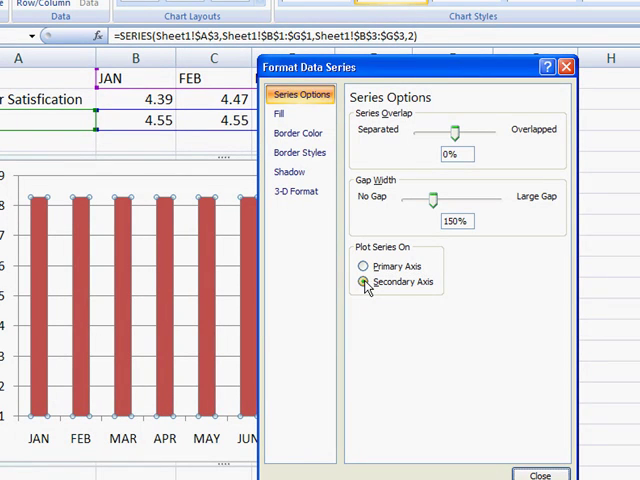
click(364, 284)
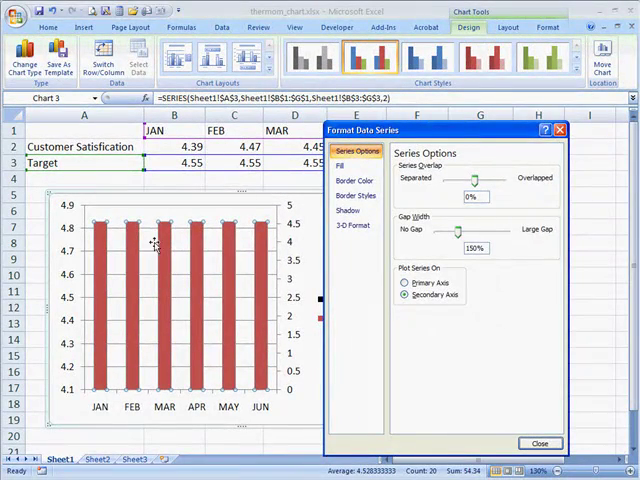
mouse_move(104, 280)
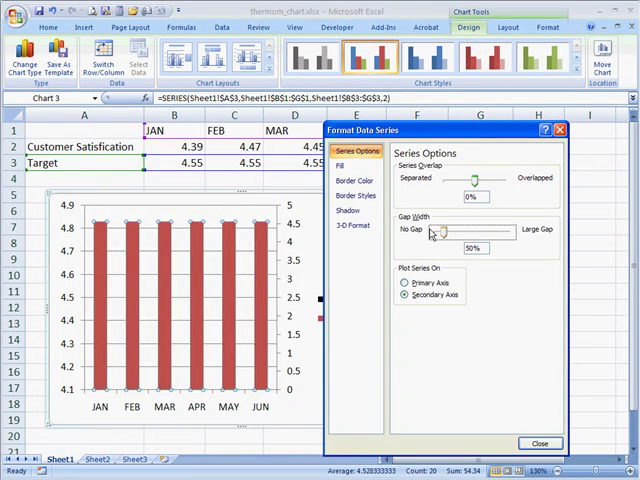
mouse_move(224, 286)
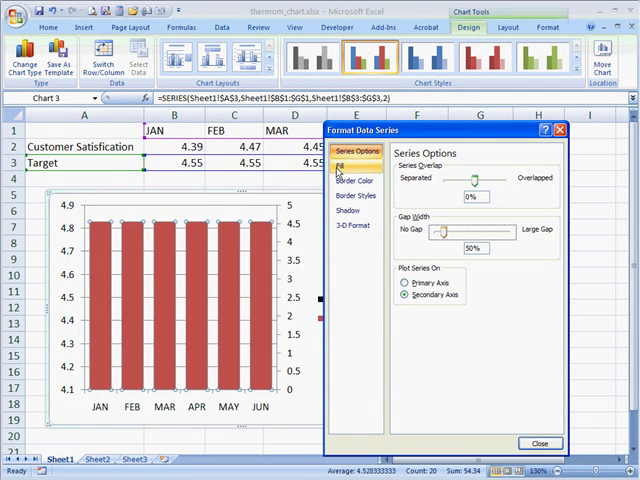
- Give the Target bars a solid light-blue fill with raised transparency
click(344, 166)
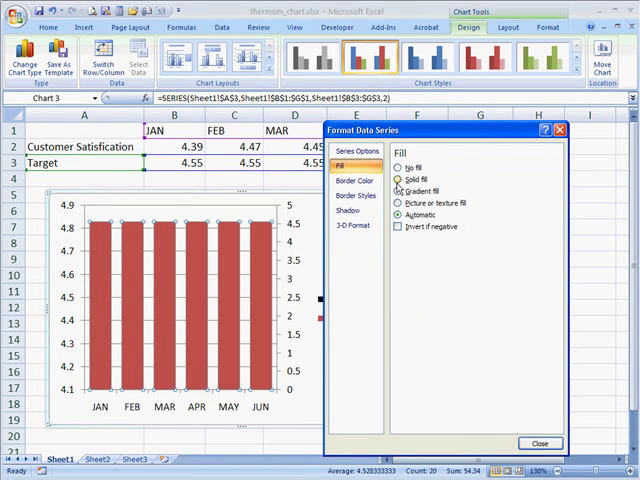
click(400, 180)
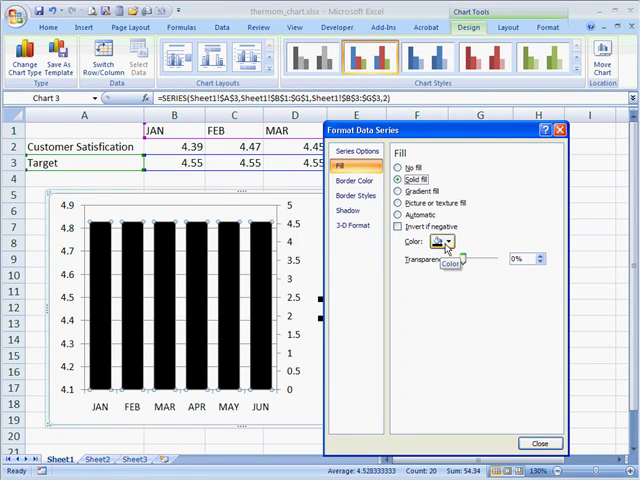
click(452, 240)
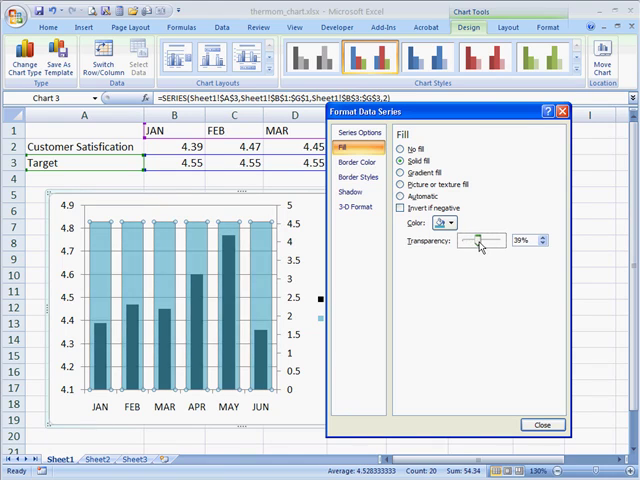
click(544, 242)
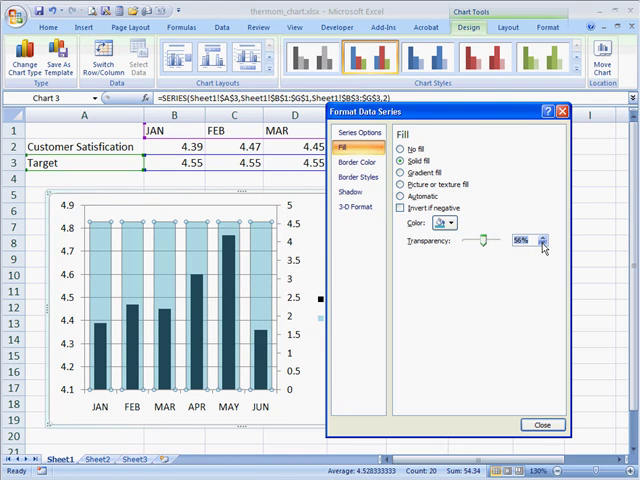
click(544, 242)
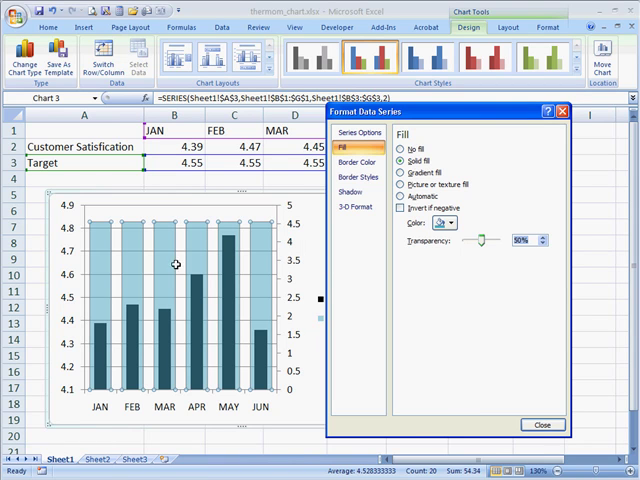
mouse_move(100, 236)
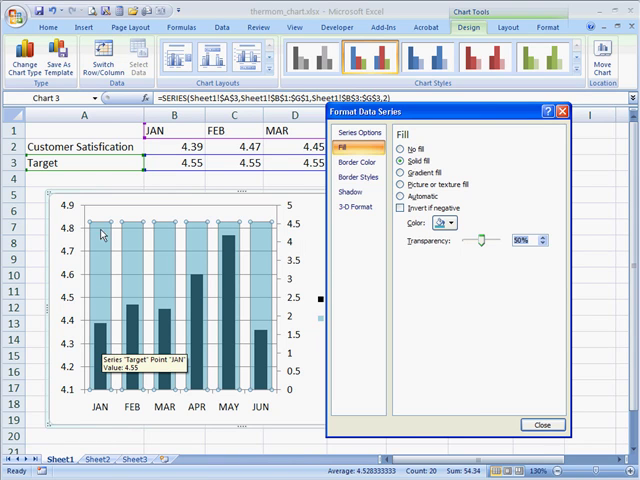
mouse_move(204, 258)
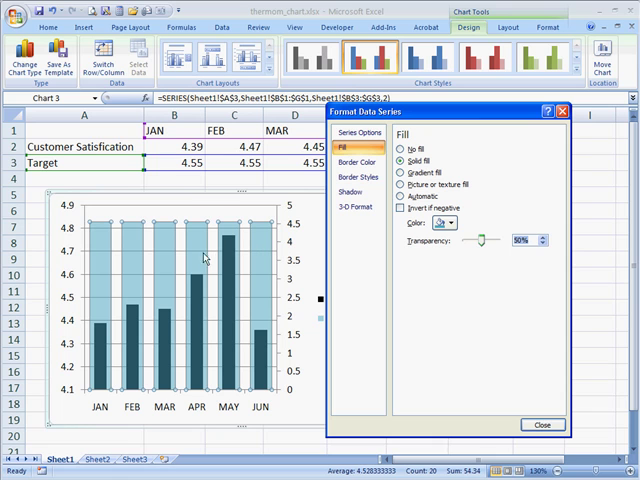
mouse_move(254, 204)
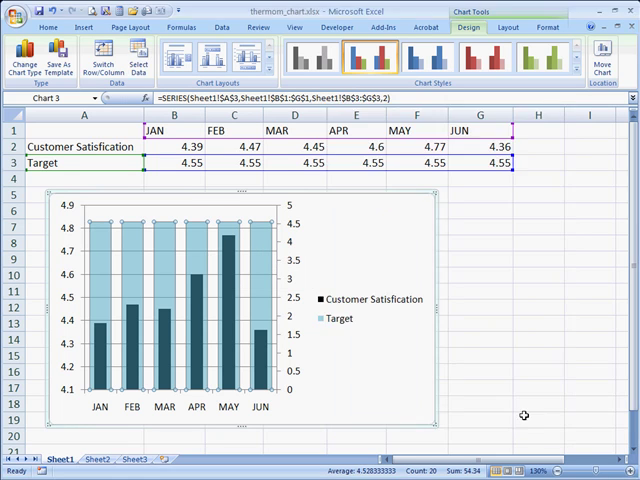
- Delete the secondary vertical axis so both series share one value scale
click(310, 162)
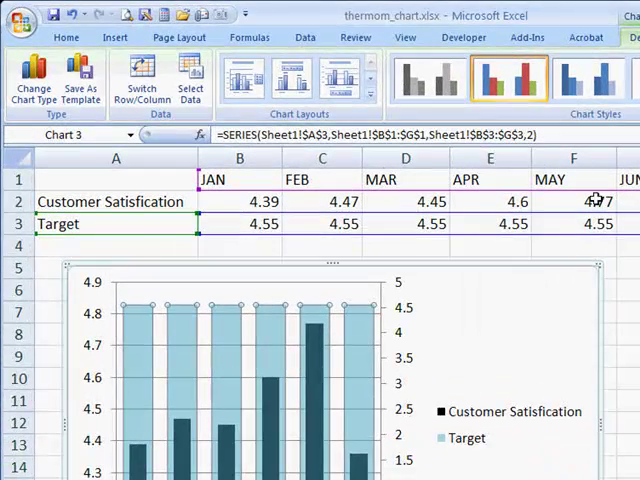
mouse_move(444, 266)
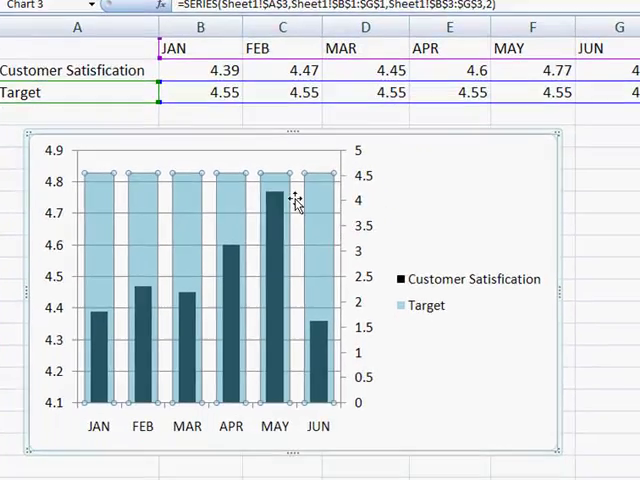
mouse_move(364, 178)
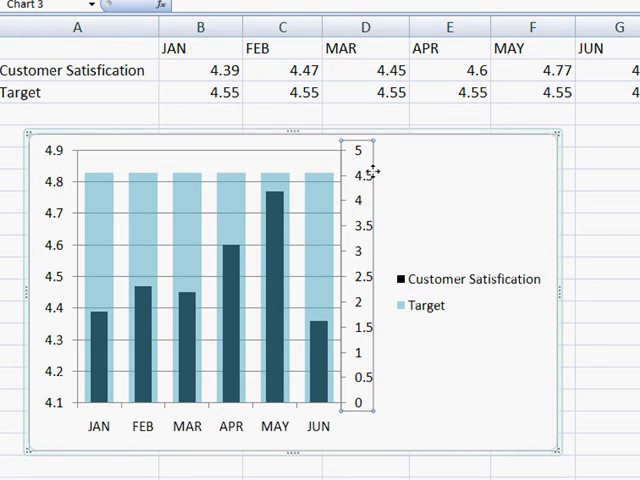
mouse_move(144, 190)
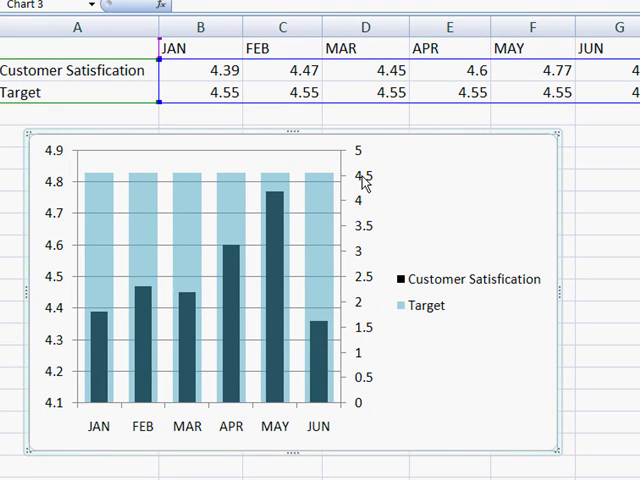
click(364, 184)
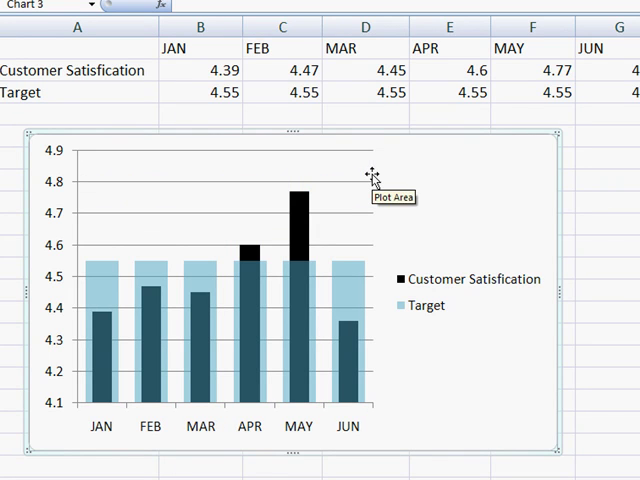
mouse_move(326, 364)
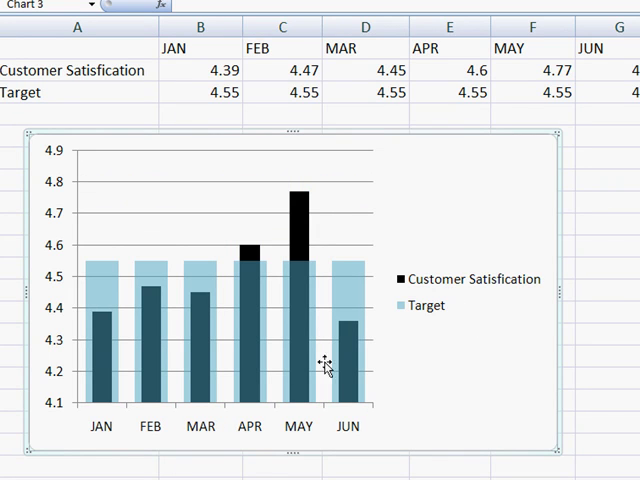
mouse_move(440, 220)
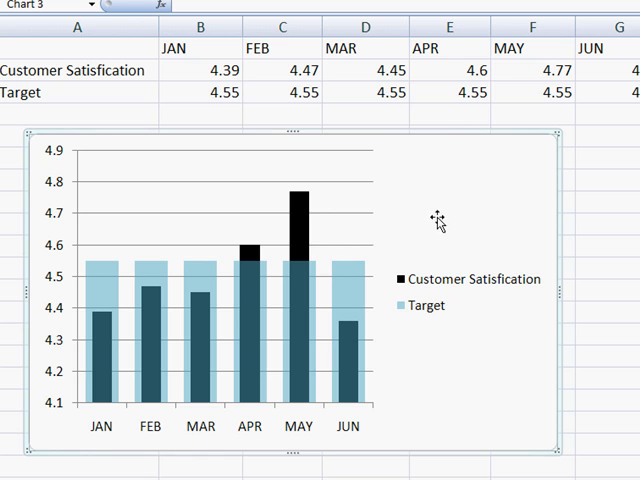
mouse_move(60, 240)
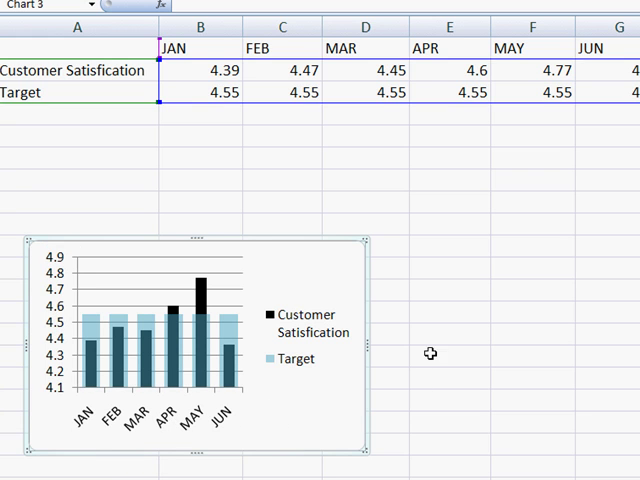
- Deselect the resized chart to view the finished thermometer-style result
click(448, 268)
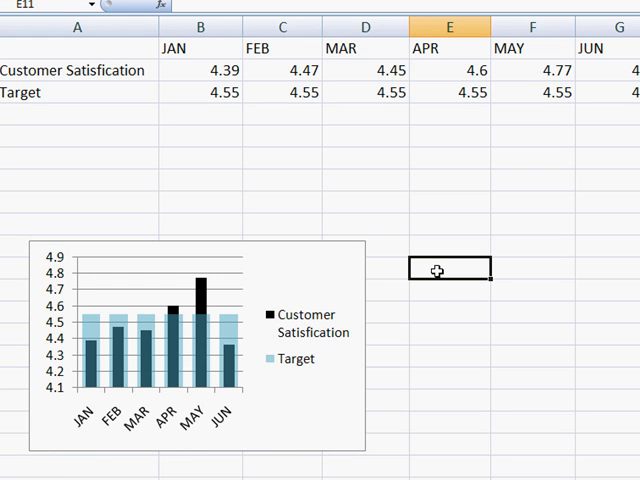